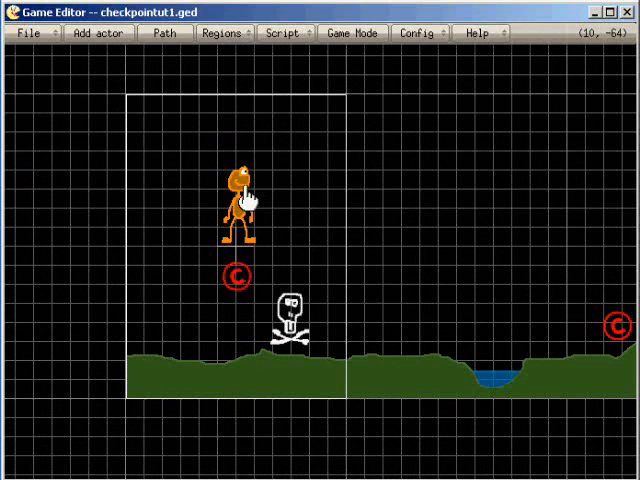
mouse_move(248, 204)
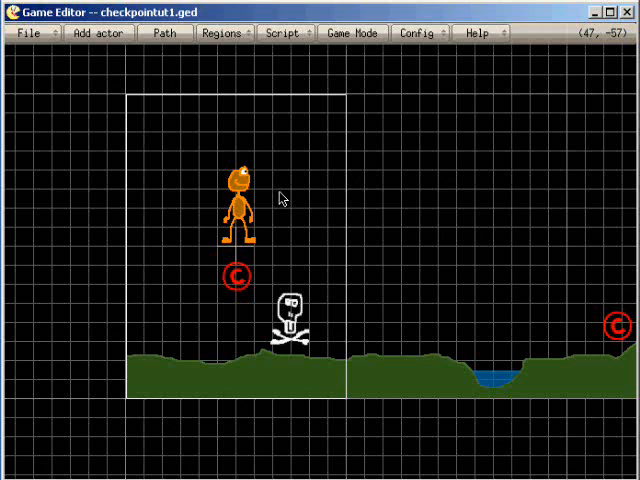
mouse_move(306, 208)
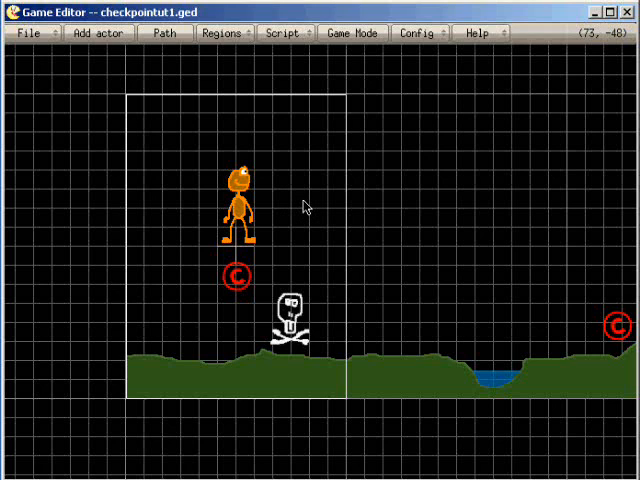
mouse_move(268, 210)
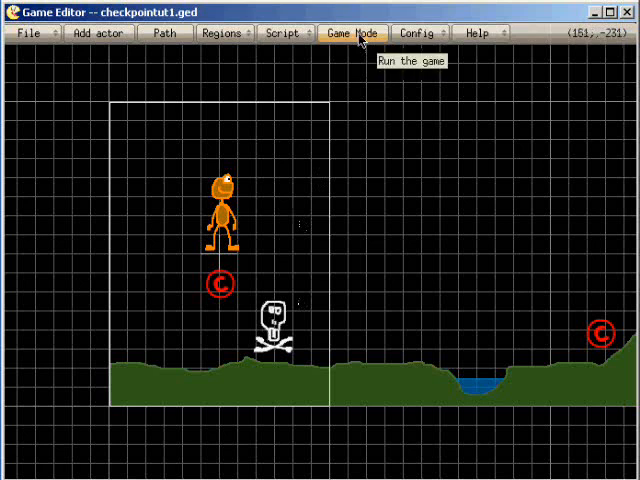
Start Game Mode to test the player walking over the terrain toward the water.
left_click(350, 32)
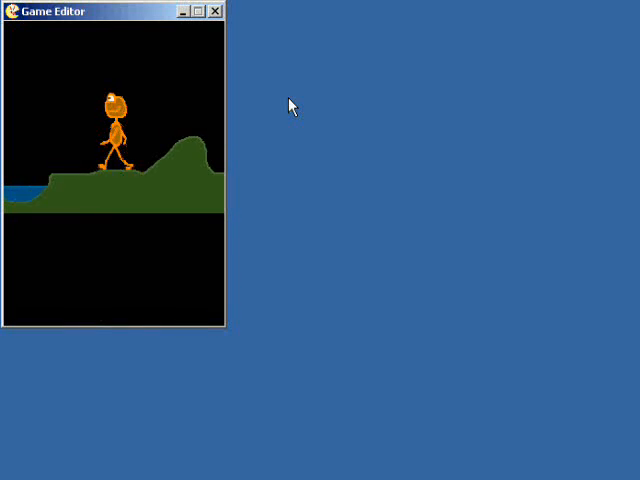
Stop the test run, then briefly view and close the checkpoint actor's Actor Control.
left_click(202, 12)
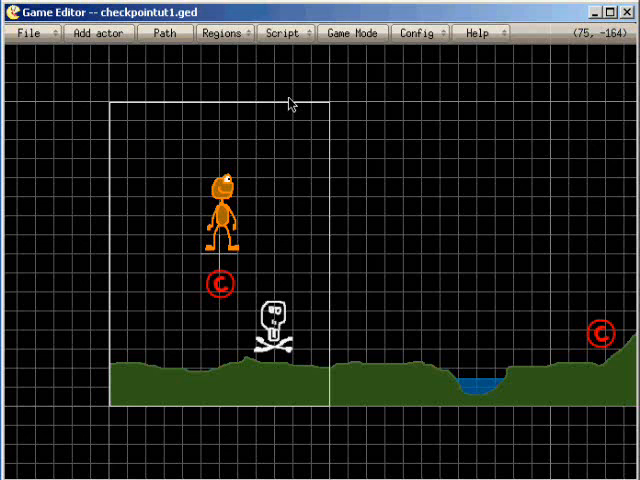
mouse_move(332, 264)
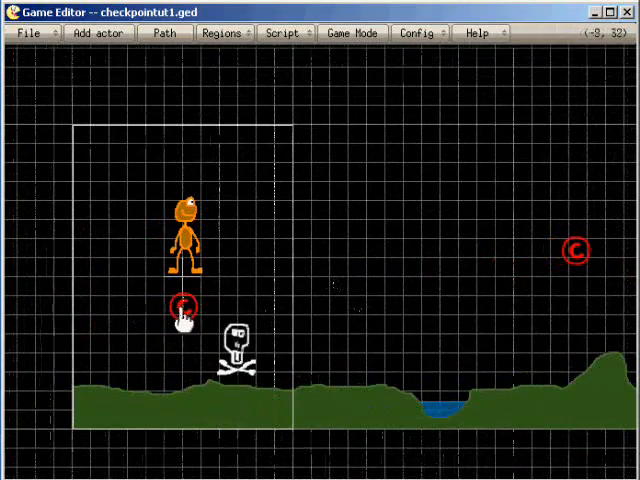
double_click(182, 308)
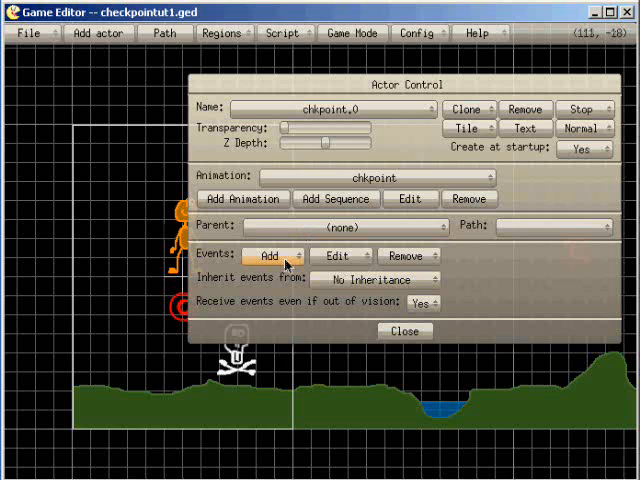
left_click(404, 332)
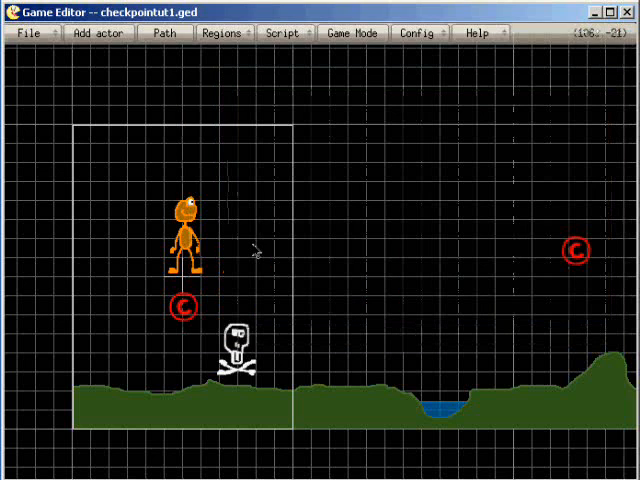
Bring up the player's collision event with the death actor (Any Side) for editing.
double_click(186, 236)
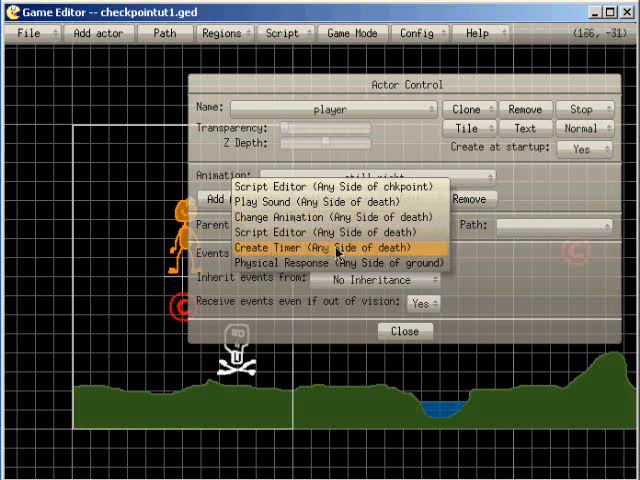
mouse_move(312, 246)
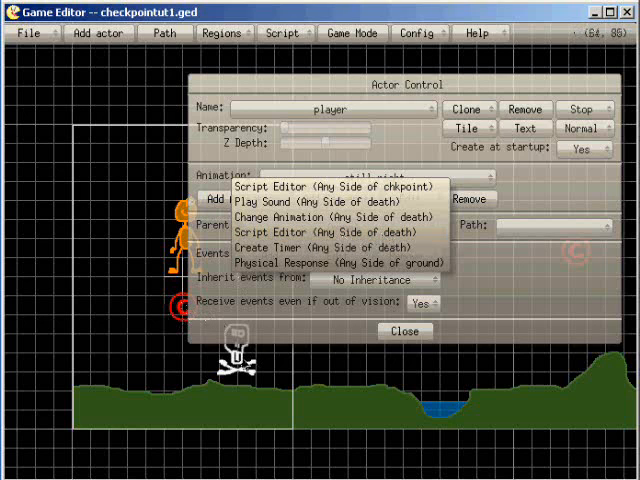
mouse_move(336, 186)
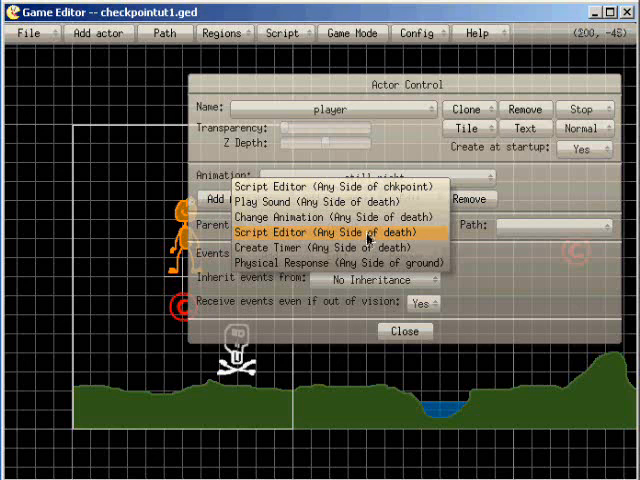
left_click(318, 232)
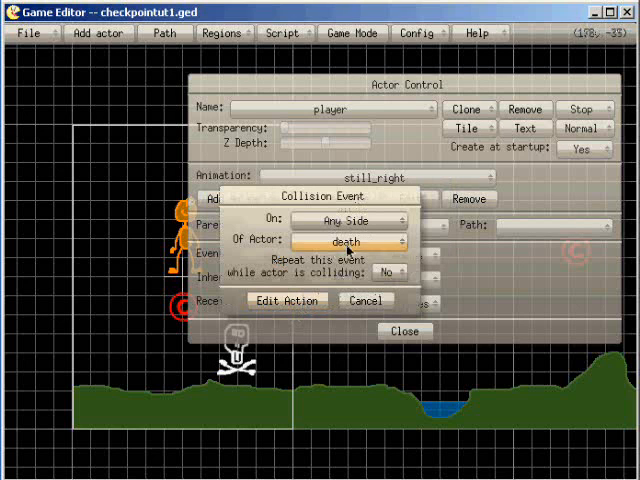
View the script that runs when the player collides with death.
left_click(286, 300)
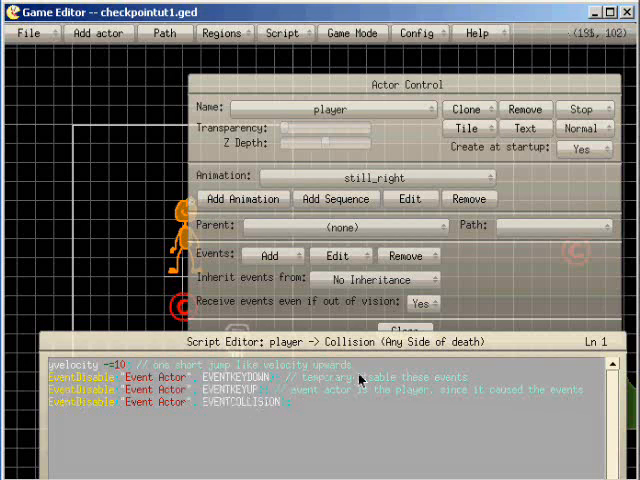
mouse_move(310, 412)
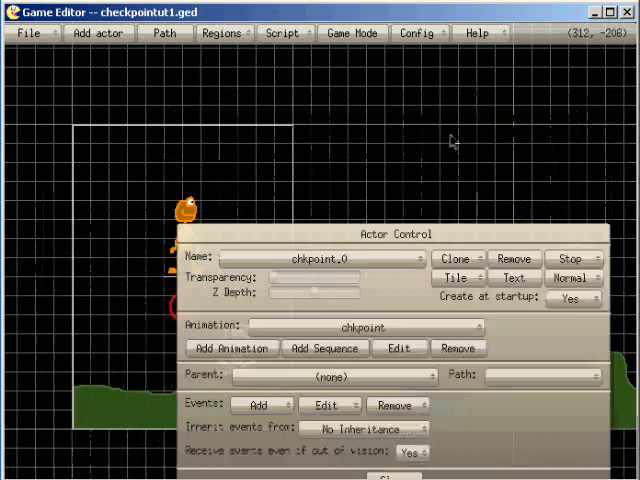
Select the player and view its collision script with the chkpoint actor.
left_click(258, 404)
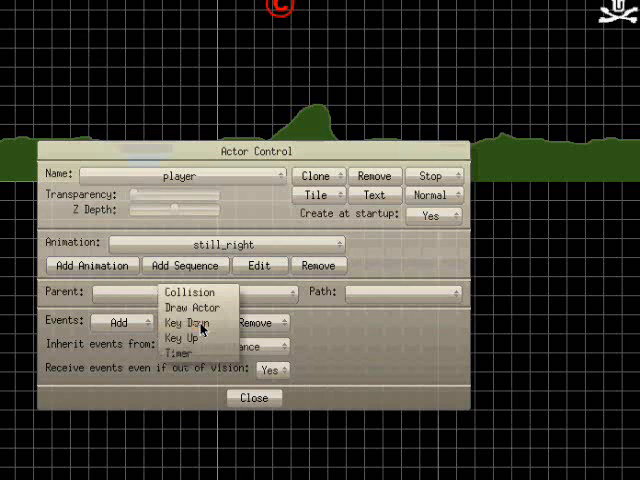
mouse_move(190, 324)
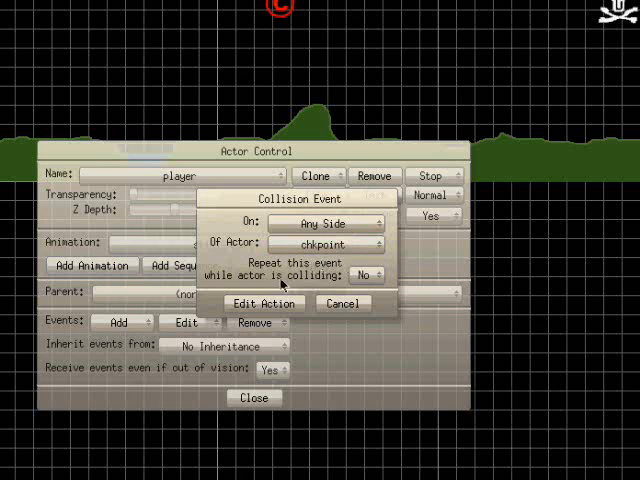
left_click(264, 304)
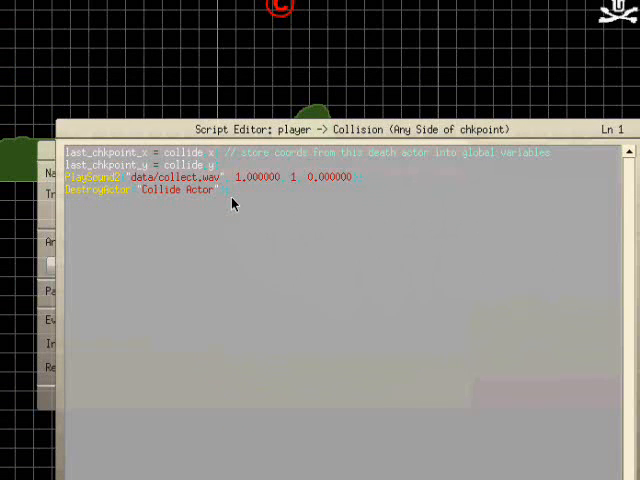
mouse_move(256, 154)
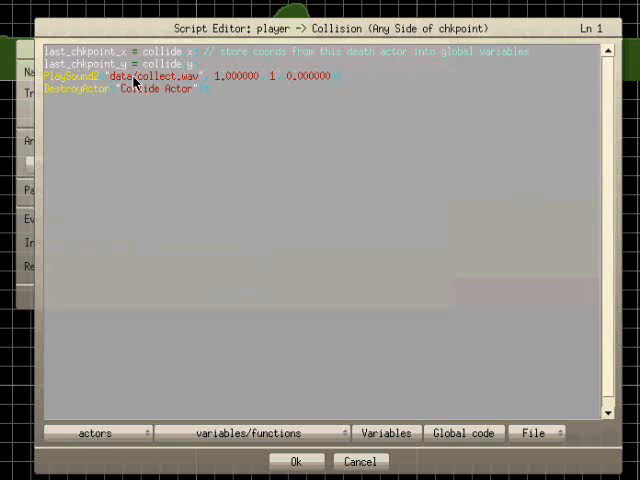
mouse_move(268, 196)
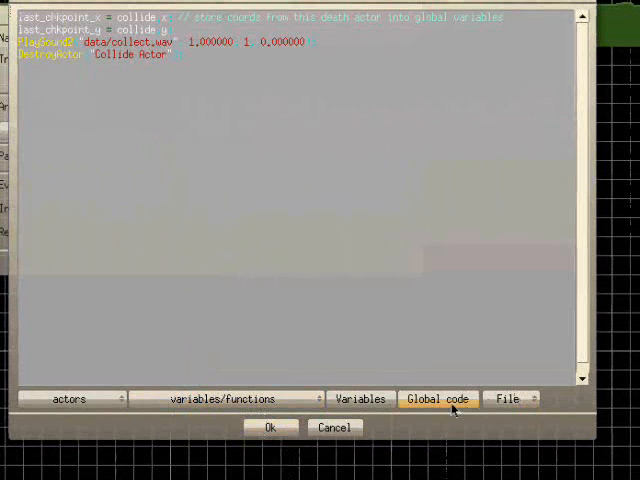
View the User Variables list, close it, and close the player's actor settings.
left_click(360, 398)
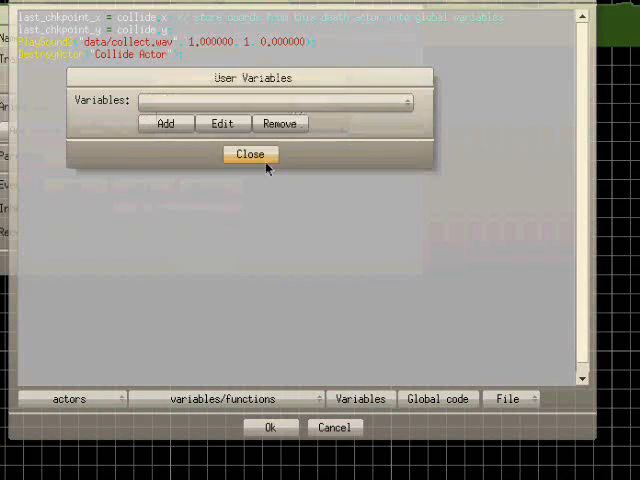
left_click(250, 154)
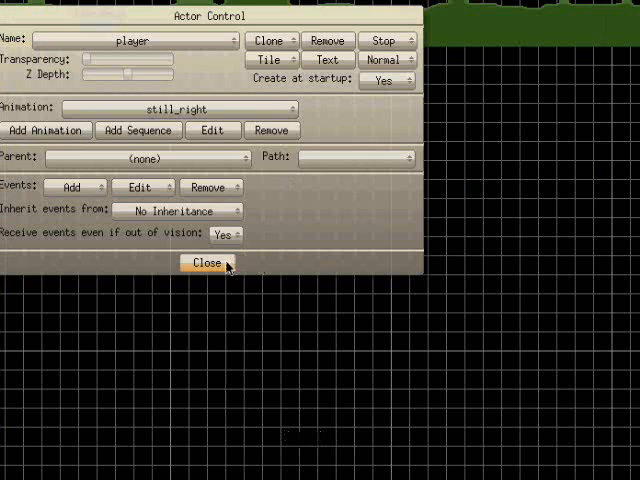
left_click(208, 264)
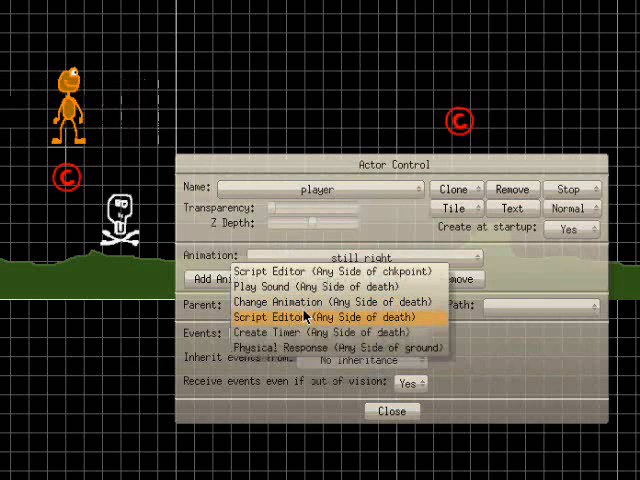
mouse_move(320, 332)
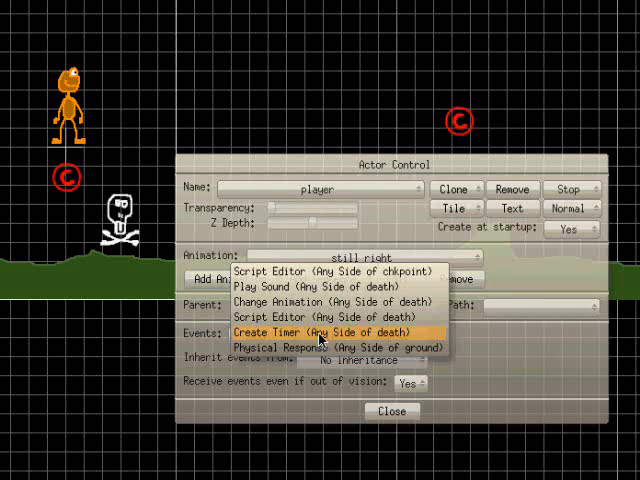
left_click(322, 332)
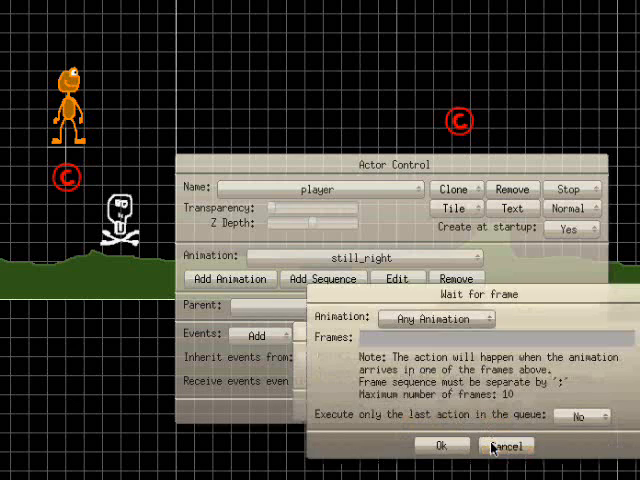
left_click(506, 444)
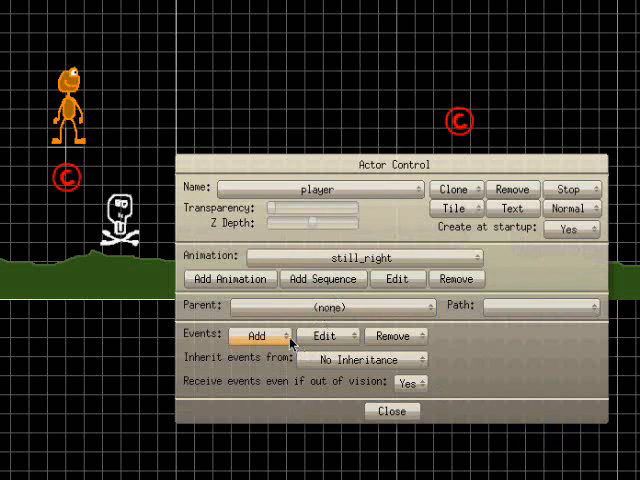
mouse_move(256, 336)
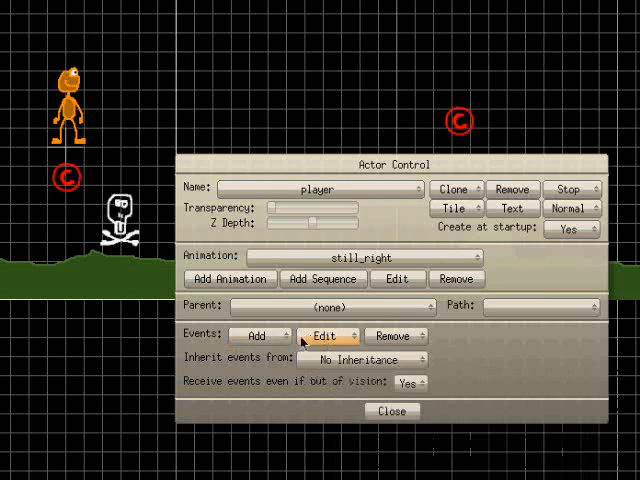
left_click(344, 336)
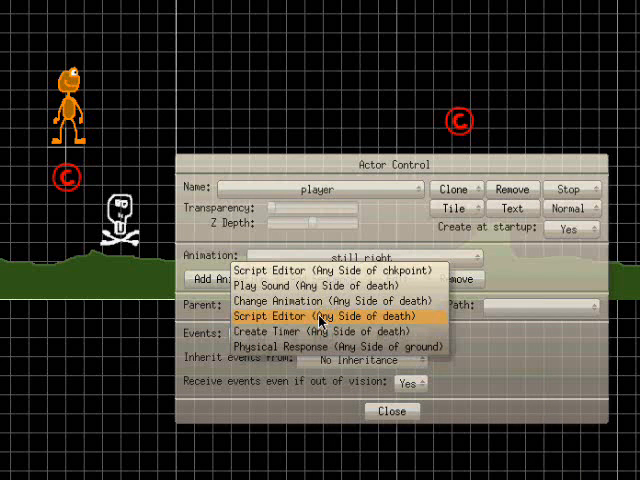
left_click(320, 316)
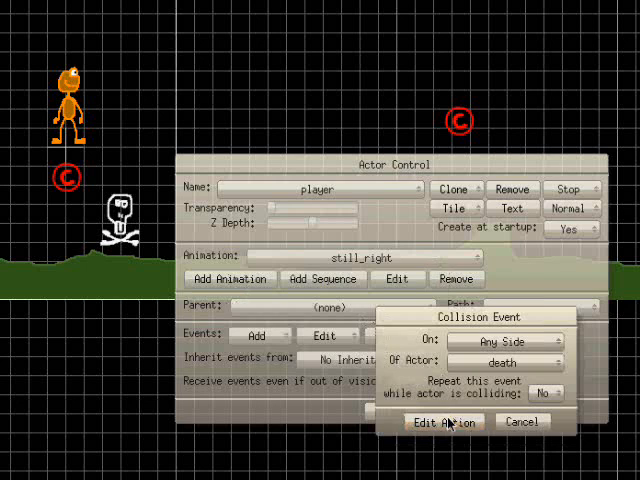
left_click(444, 420)
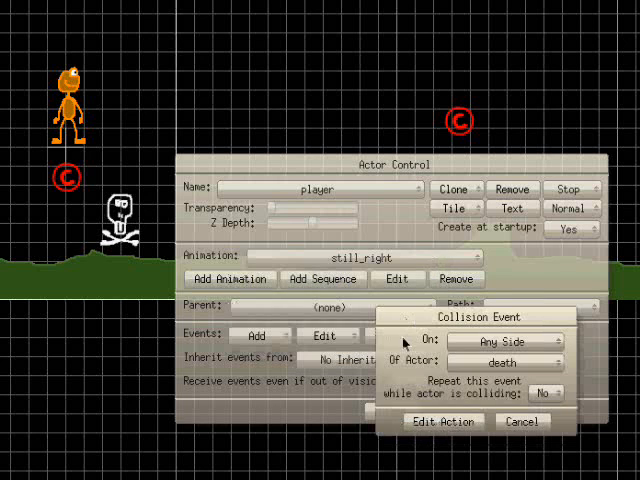
left_click(522, 420)
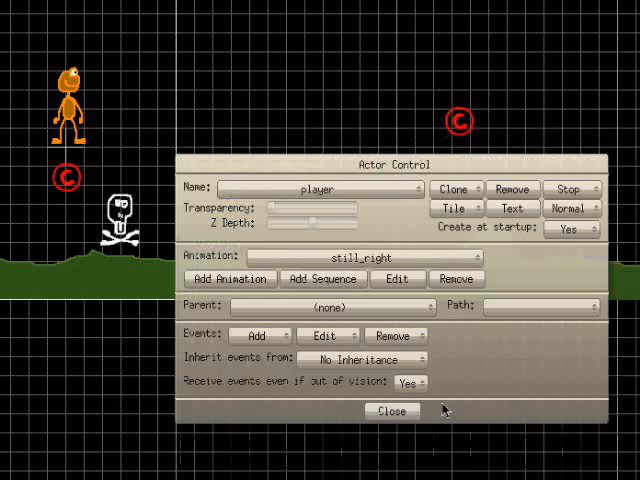
Inspect the player's respawn Timer event actions (2000 ms, fires once).
left_click(262, 336)
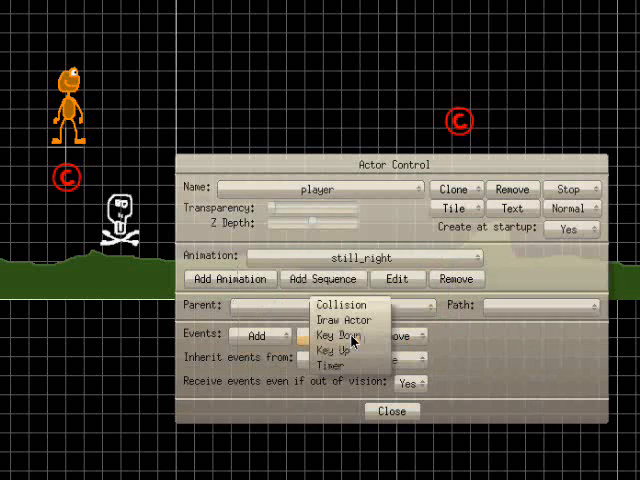
left_click(332, 366)
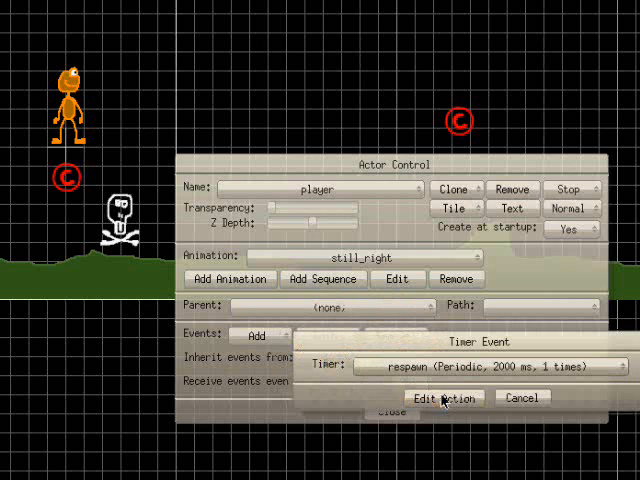
left_click(442, 398)
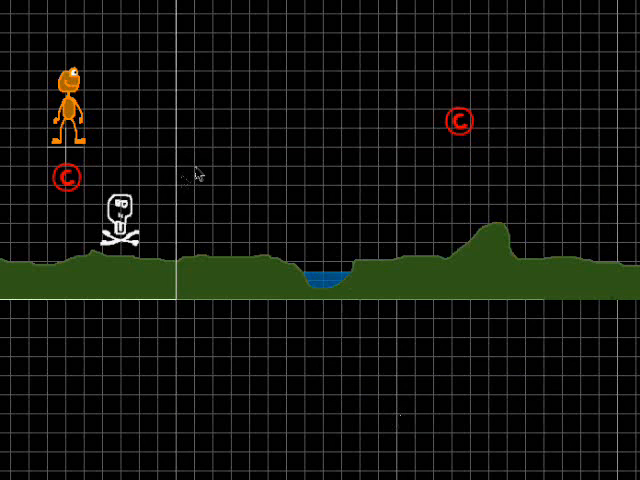
mouse_move(198, 174)
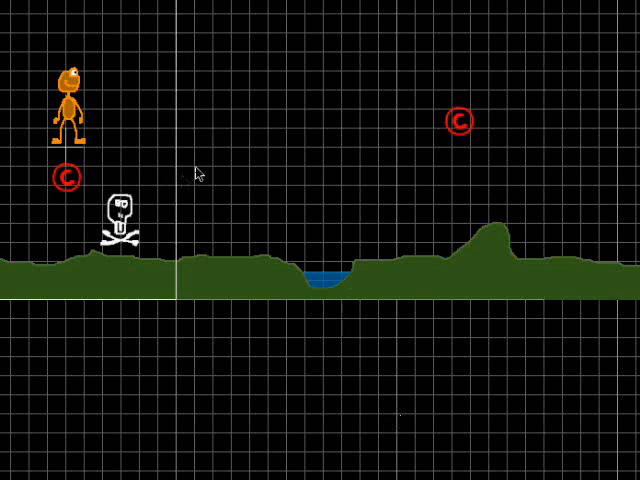